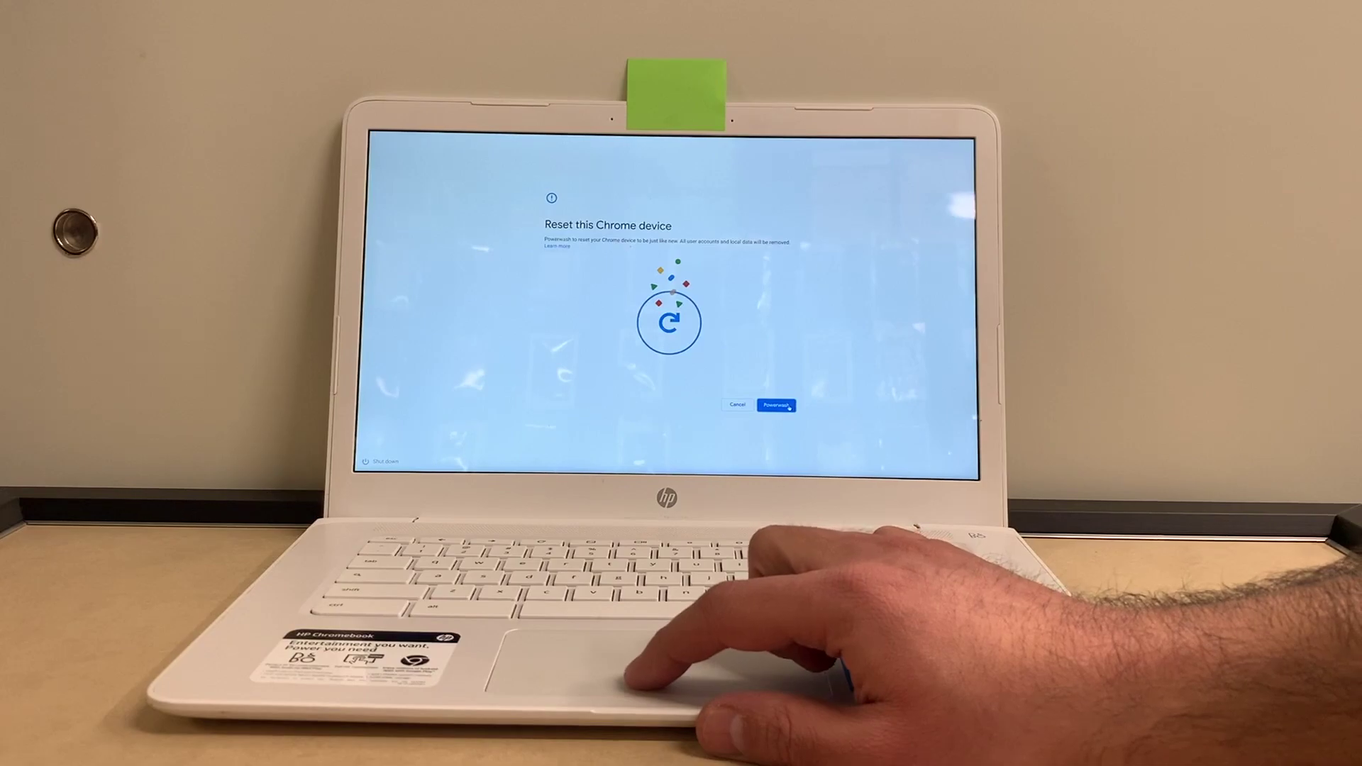
- Choose Powerwash on the reset screen so the Confirm Powerwash prompt appears
left_click(775, 406)
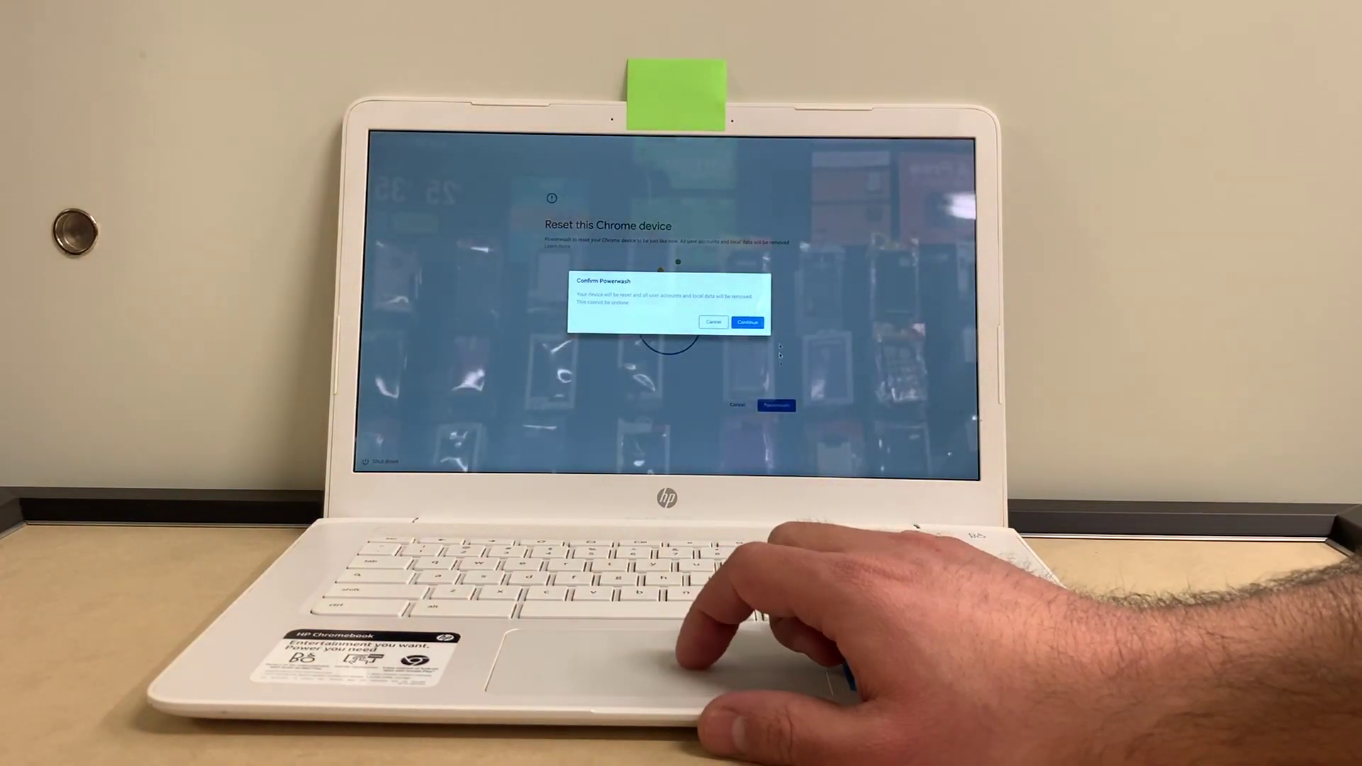